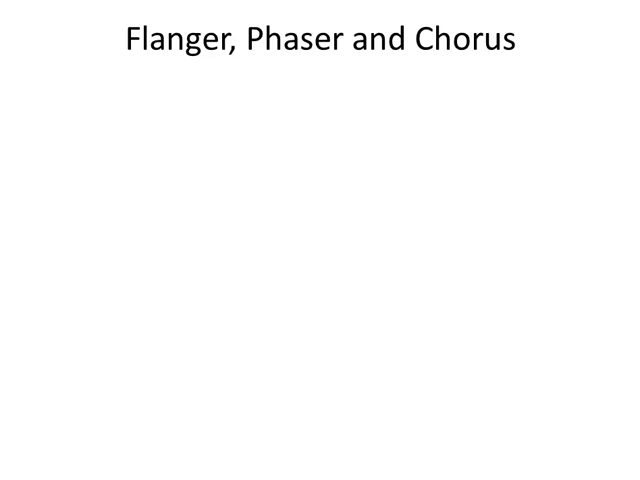
- Advance the slideshow to the 'How are they Different?' slide
key("Right")
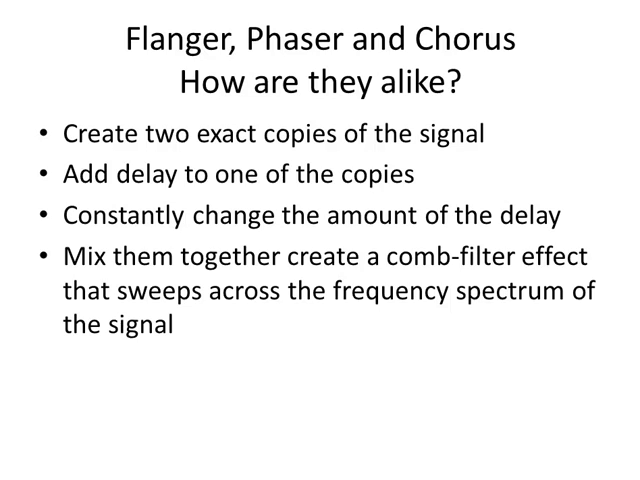
mouse_move(85, 143)
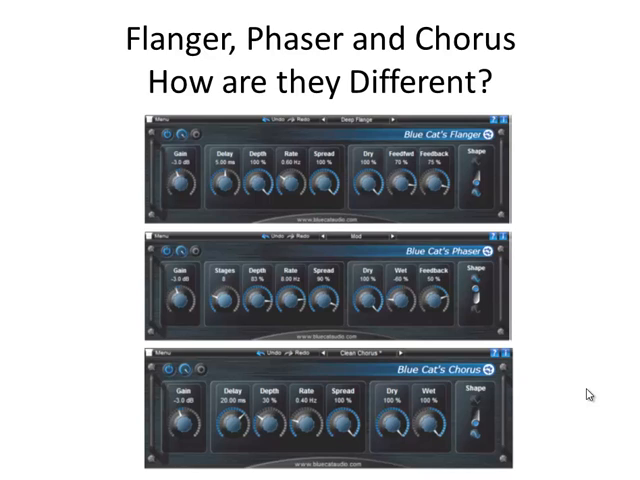
mouse_move(505, 189)
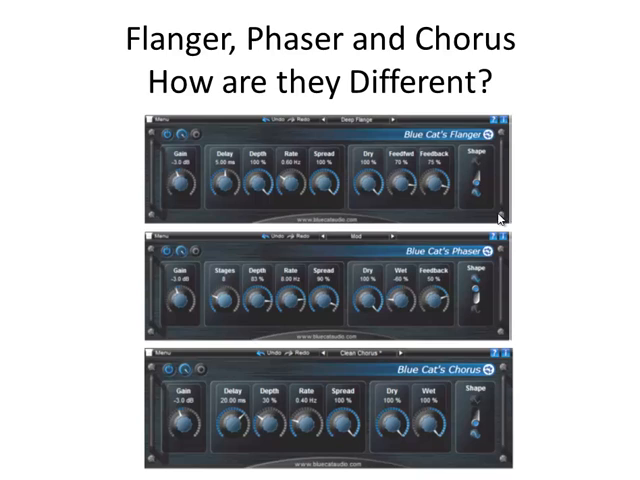
mouse_move(222, 189)
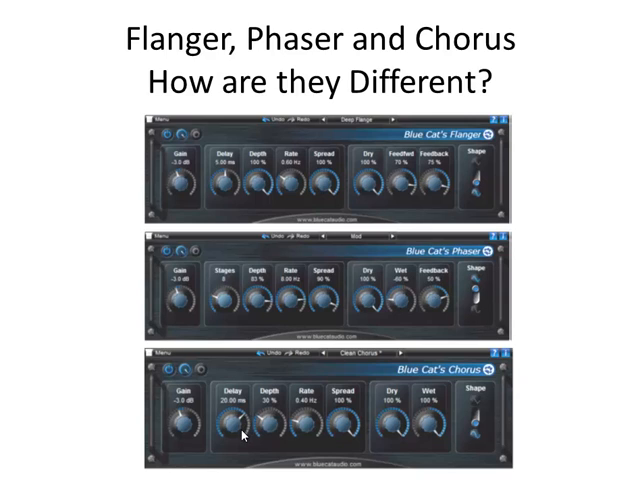
mouse_move(298, 425)
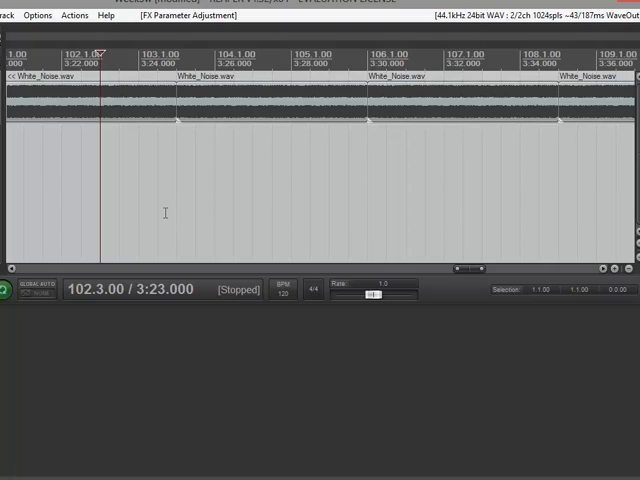
mouse_move(131, 122)
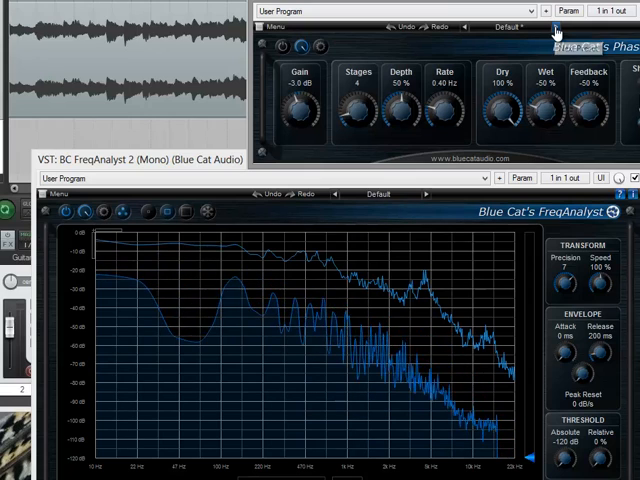
- Cycle Blue Cat's Phaser presets through Funky and Light Vibe to Mod (8 stages, 8.00 Hz)
left_click(555, 28)
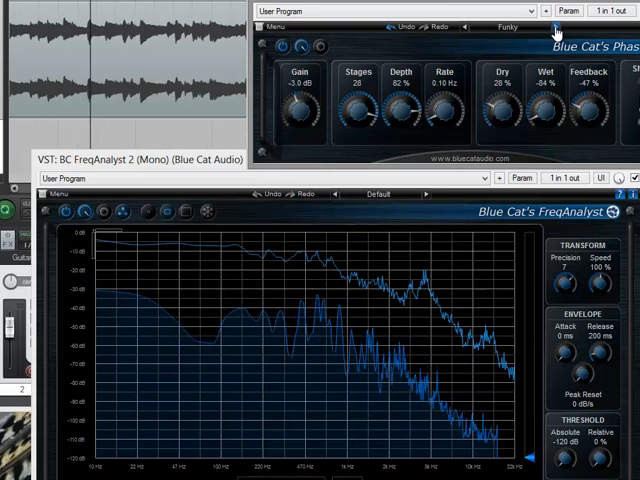
mouse_move(555, 26)
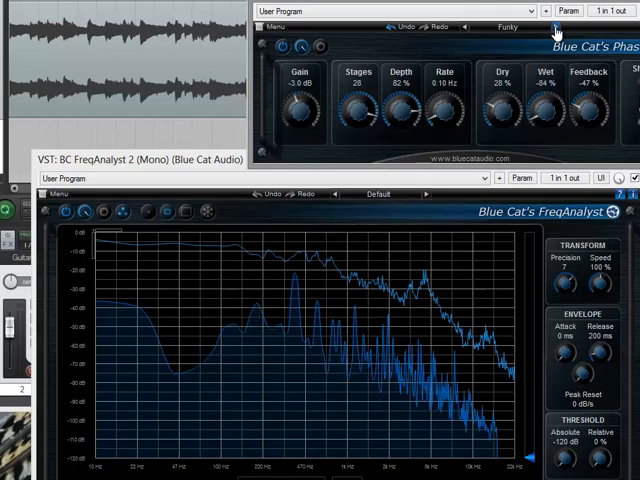
left_click(553, 27)
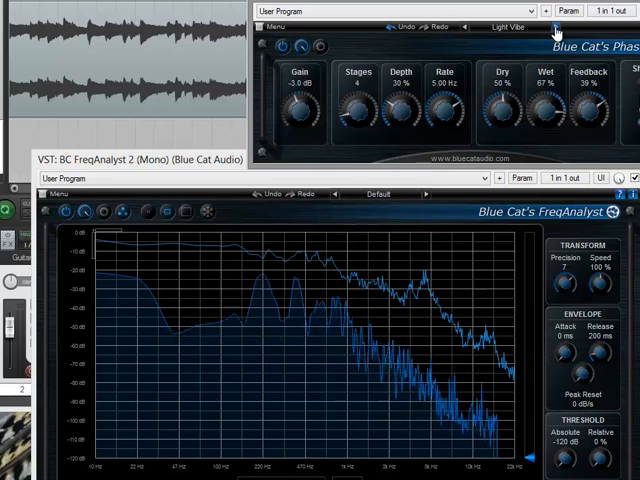
left_click(556, 27)
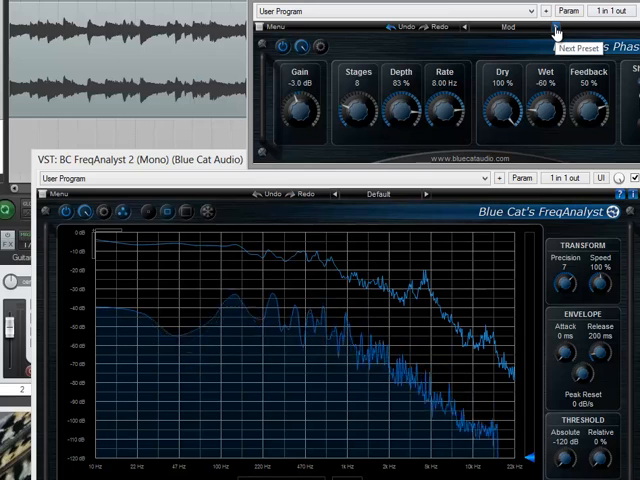